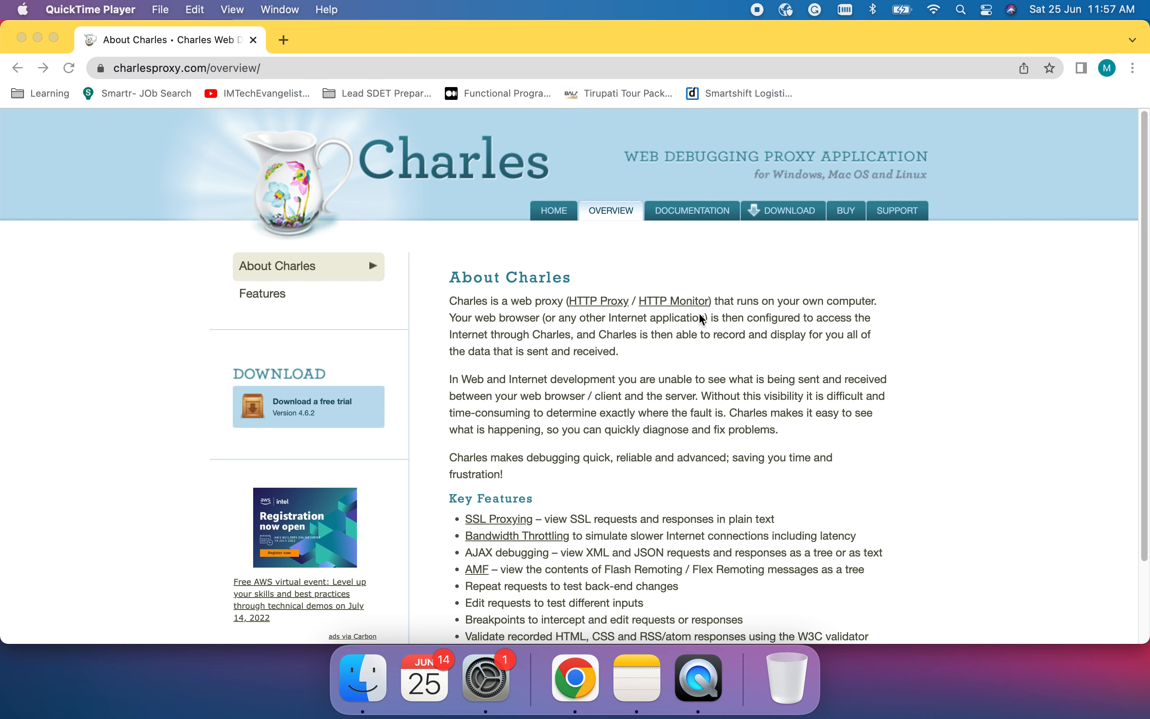
pyautogui.moveTo(688, 318)
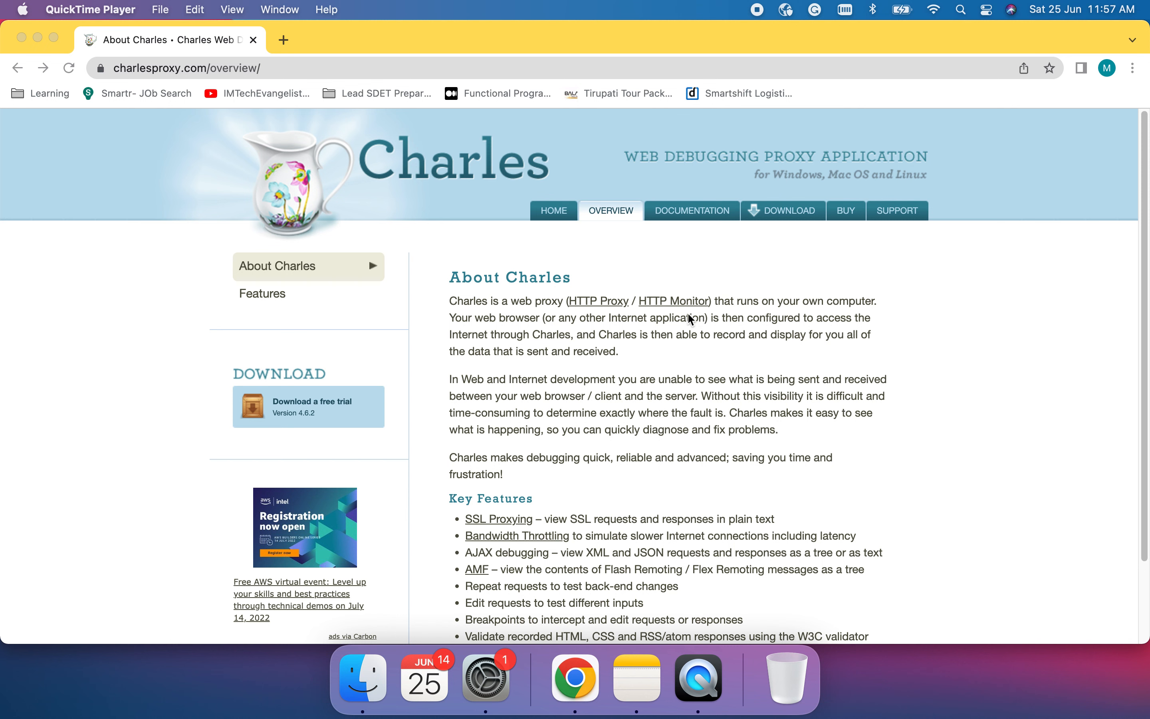
pyautogui.moveTo(673, 348)
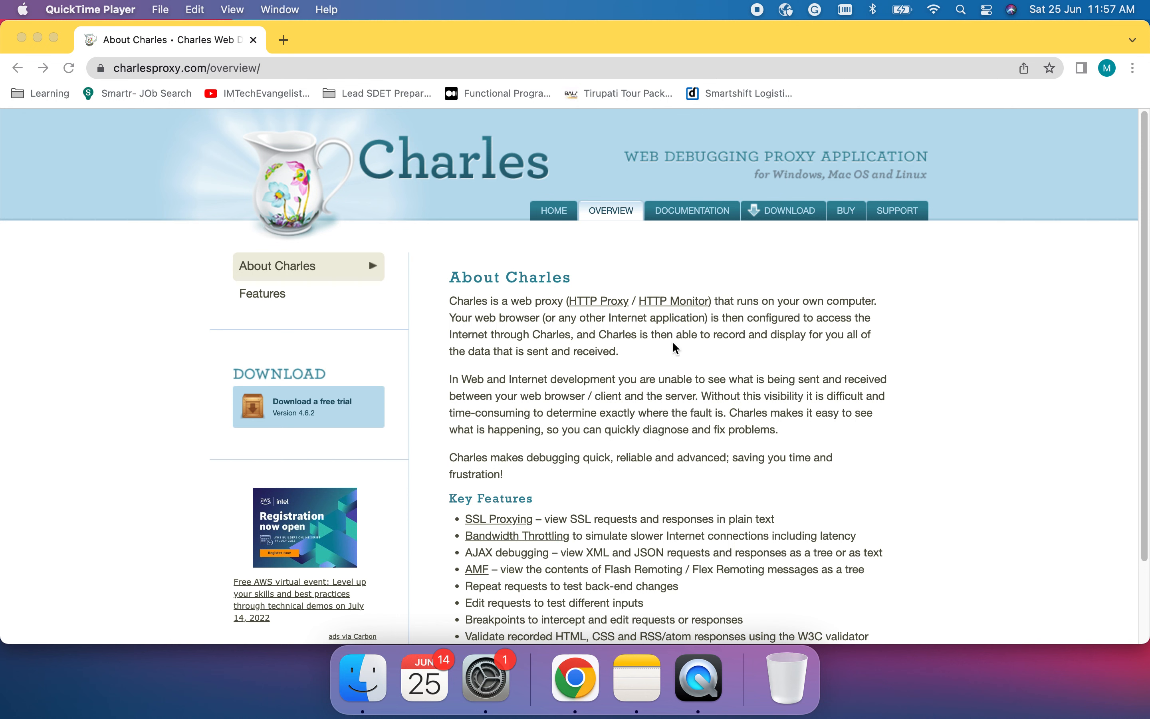
pyautogui.moveTo(754, 379)
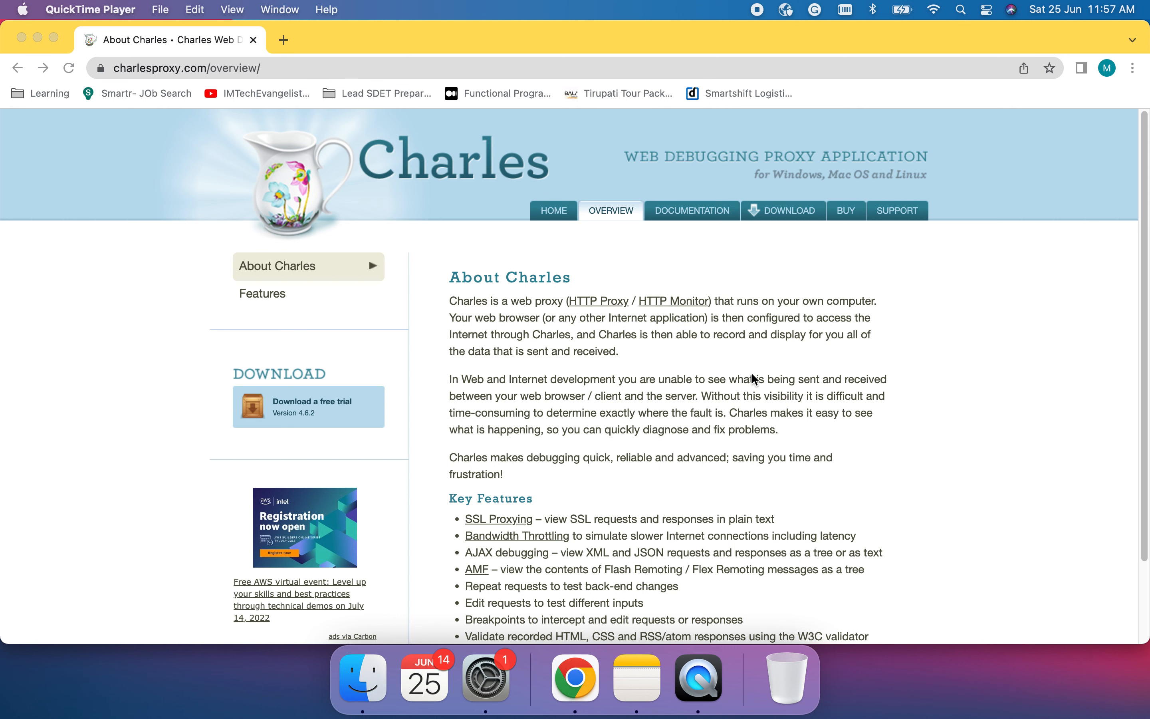
pyautogui.moveTo(729, 389)
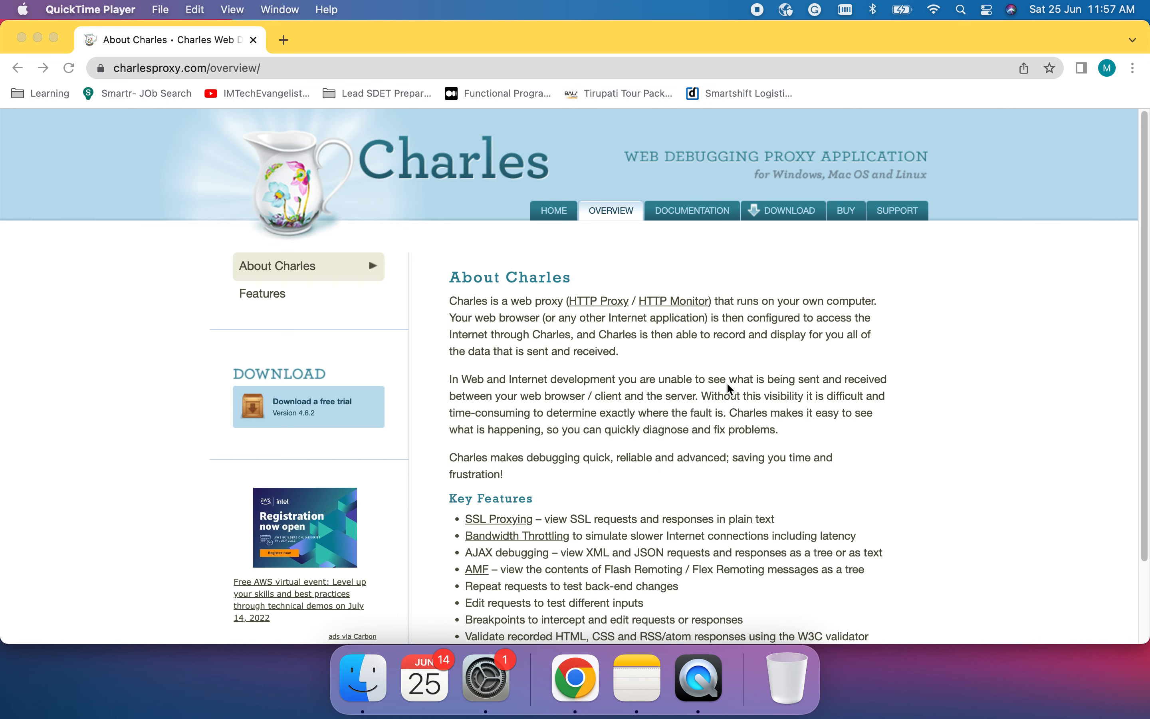
pyautogui.moveTo(782, 460)
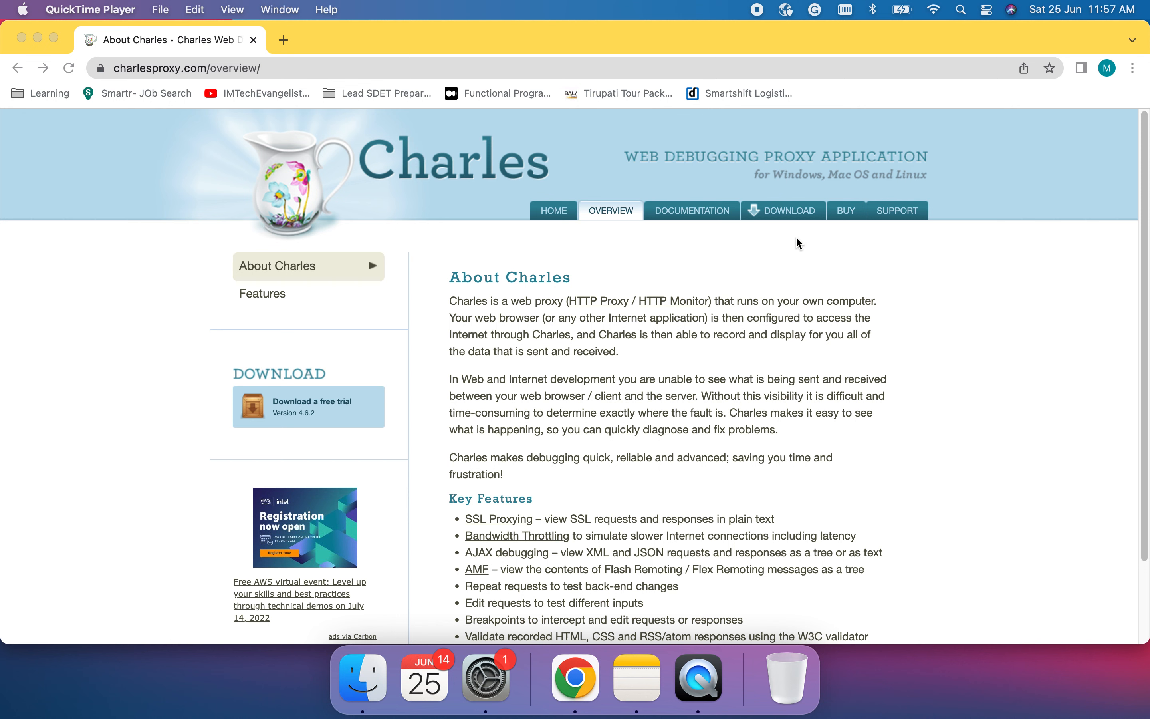
pyautogui.moveTo(268, 66)
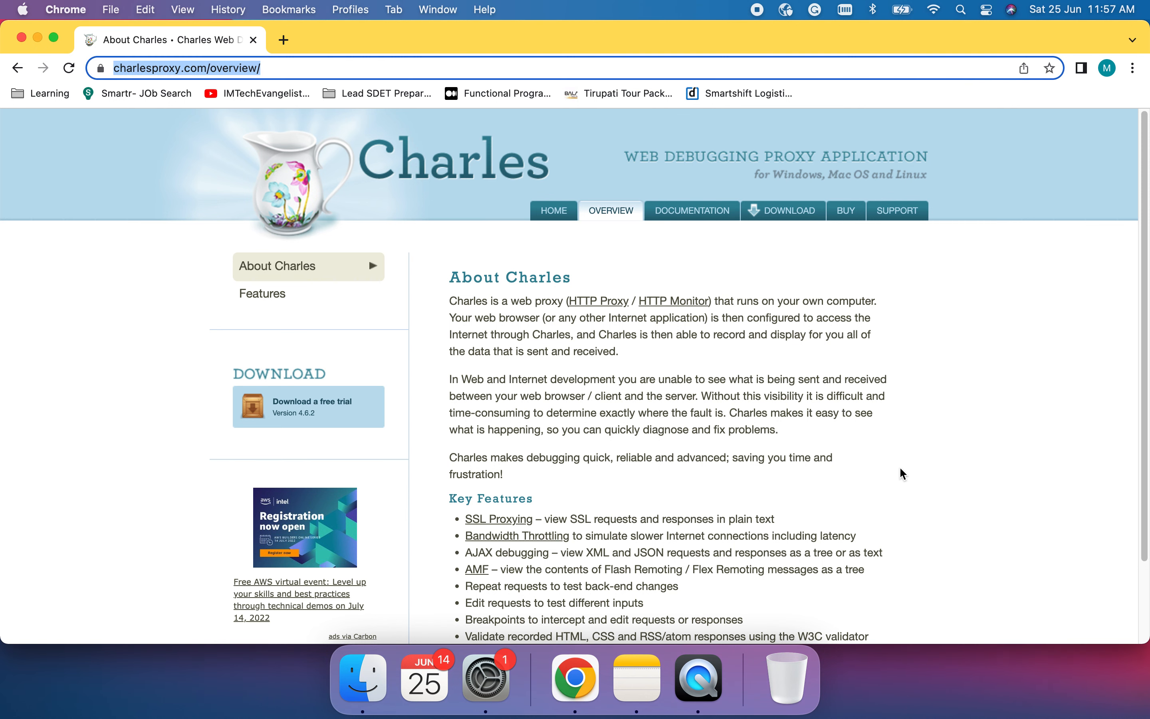
pyautogui.moveTo(820, 305)
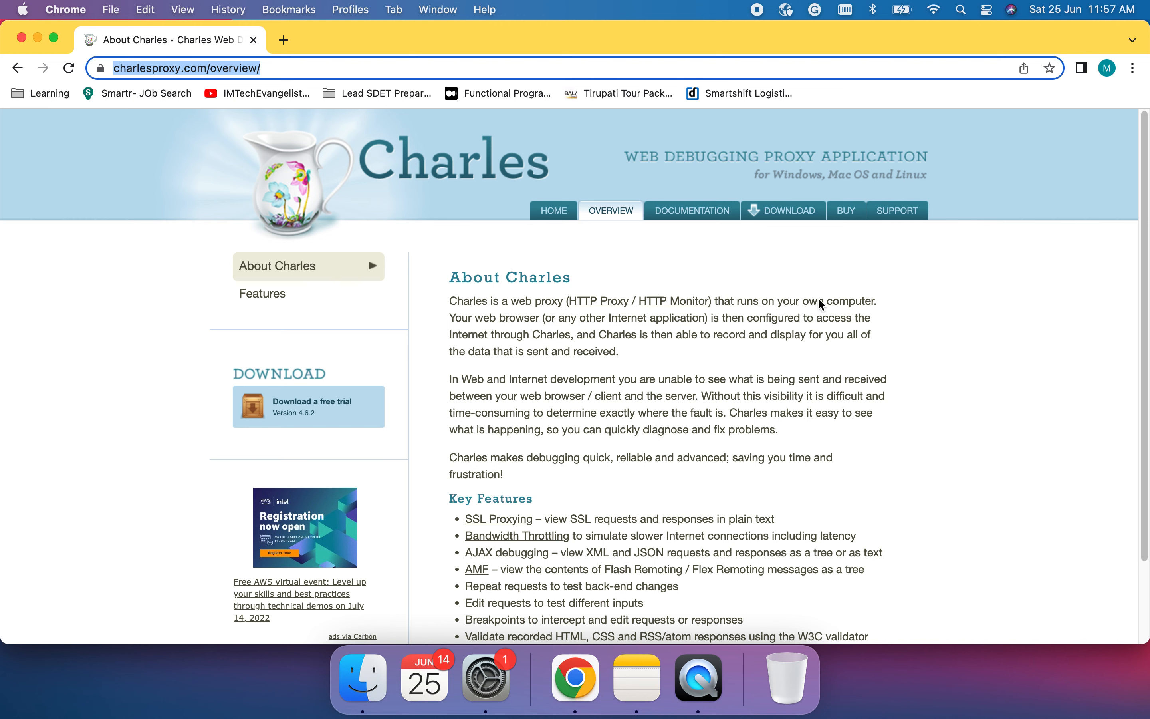
# - Go to the Charles download page listing the v4.6.2 Windows, macOS and Linux installers
pyautogui.click(782, 211)
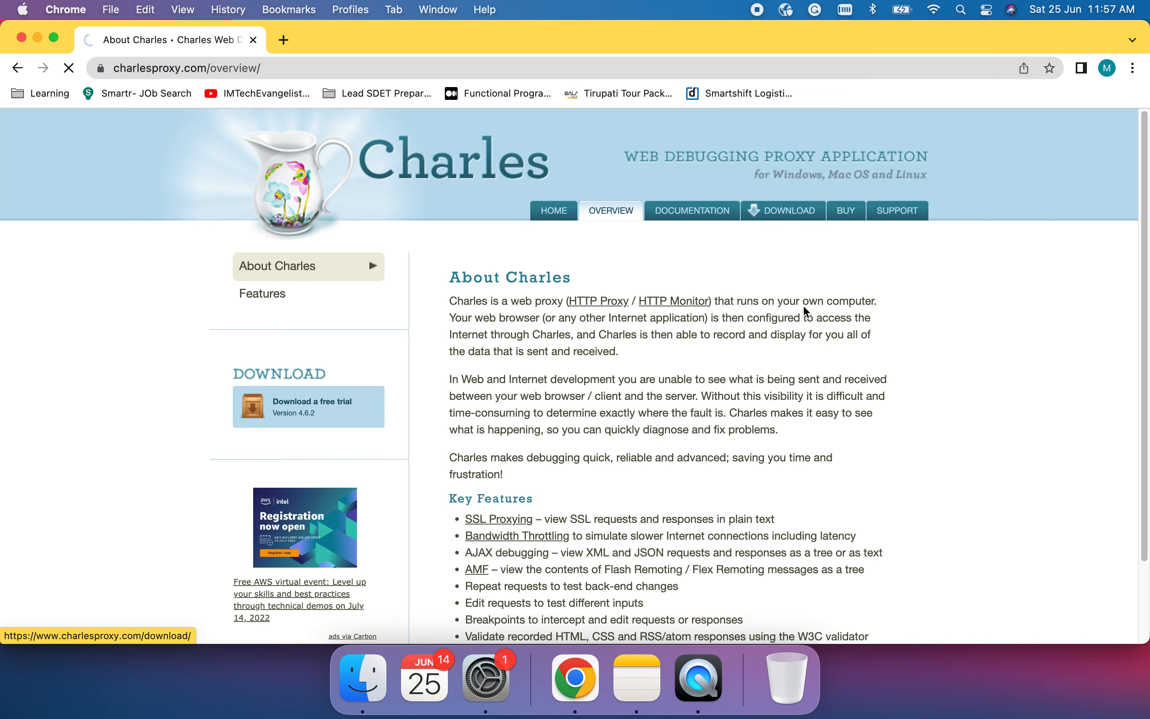
pyautogui.click(782, 211)
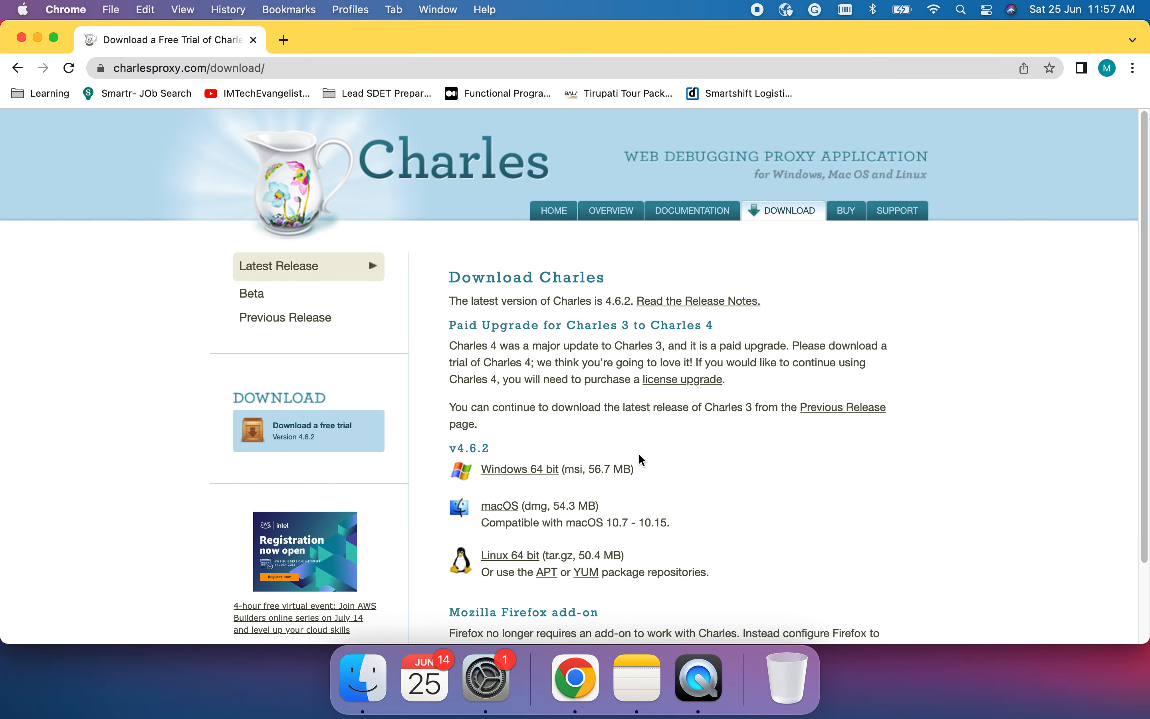
pyautogui.moveTo(524, 492)
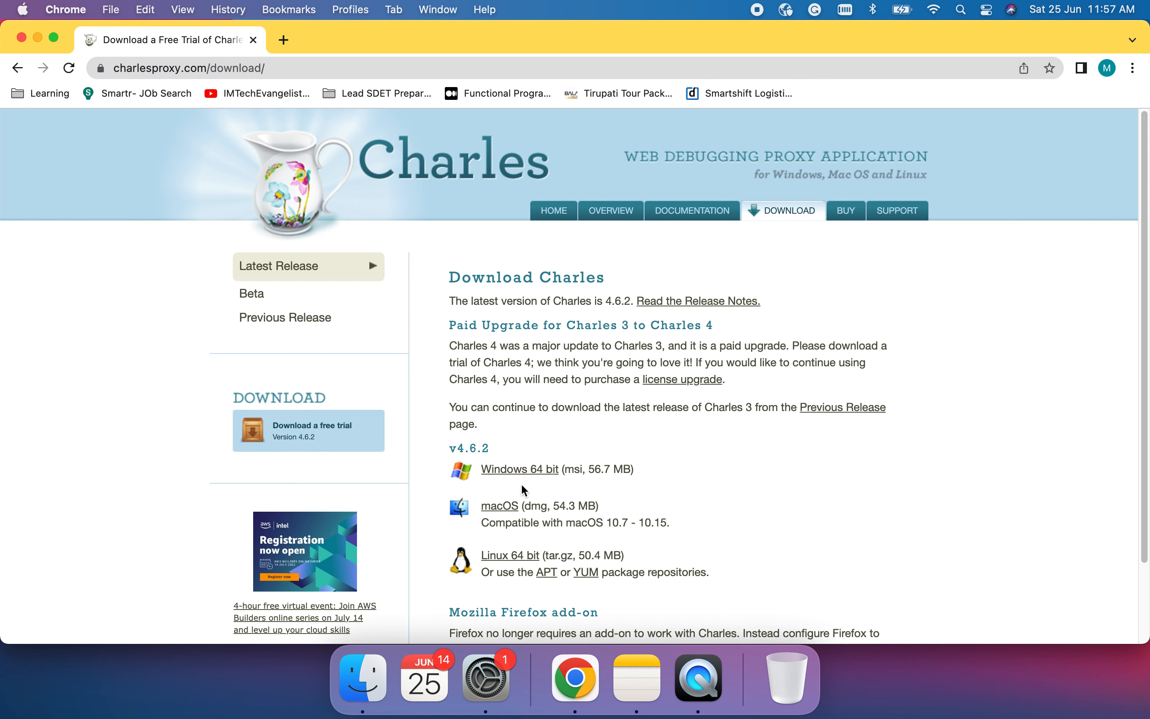
pyautogui.moveTo(480, 518)
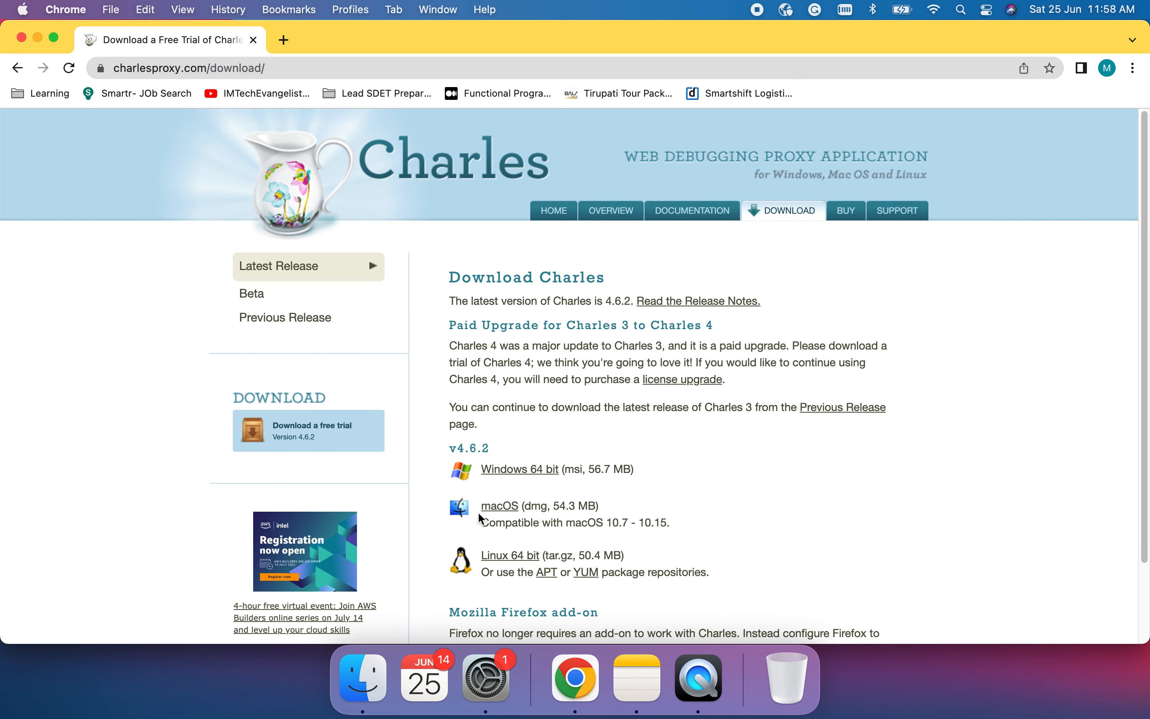
pyautogui.moveTo(476, 523)
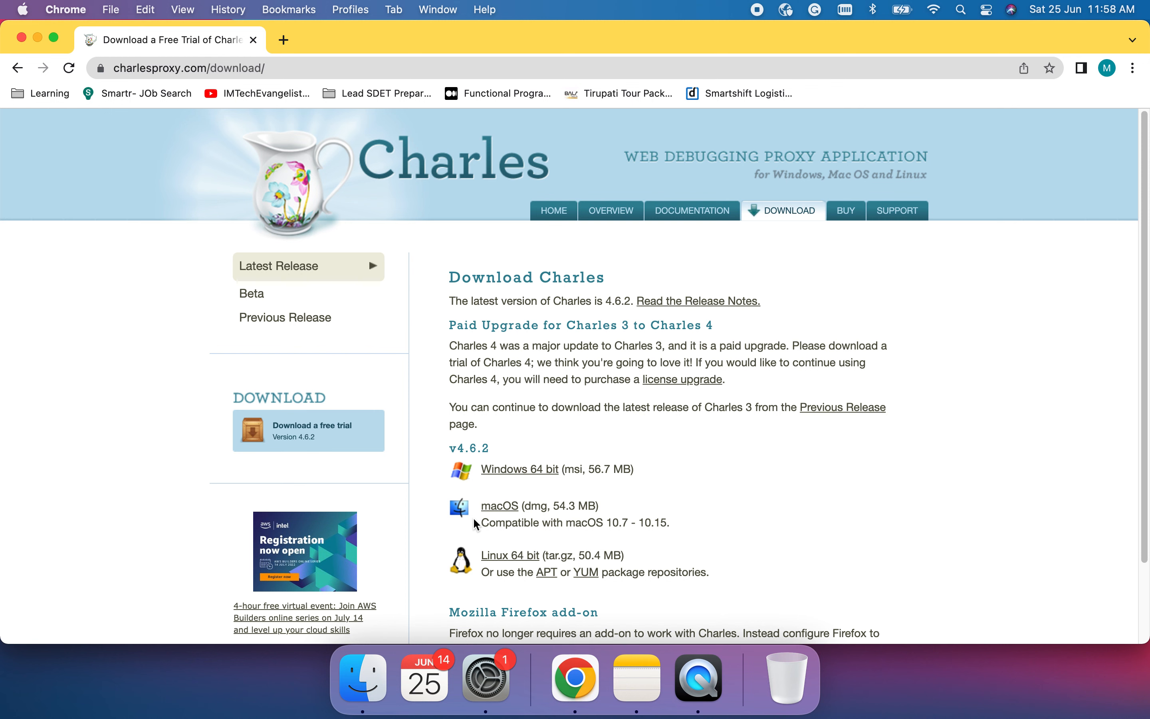
pyautogui.moveTo(499, 506)
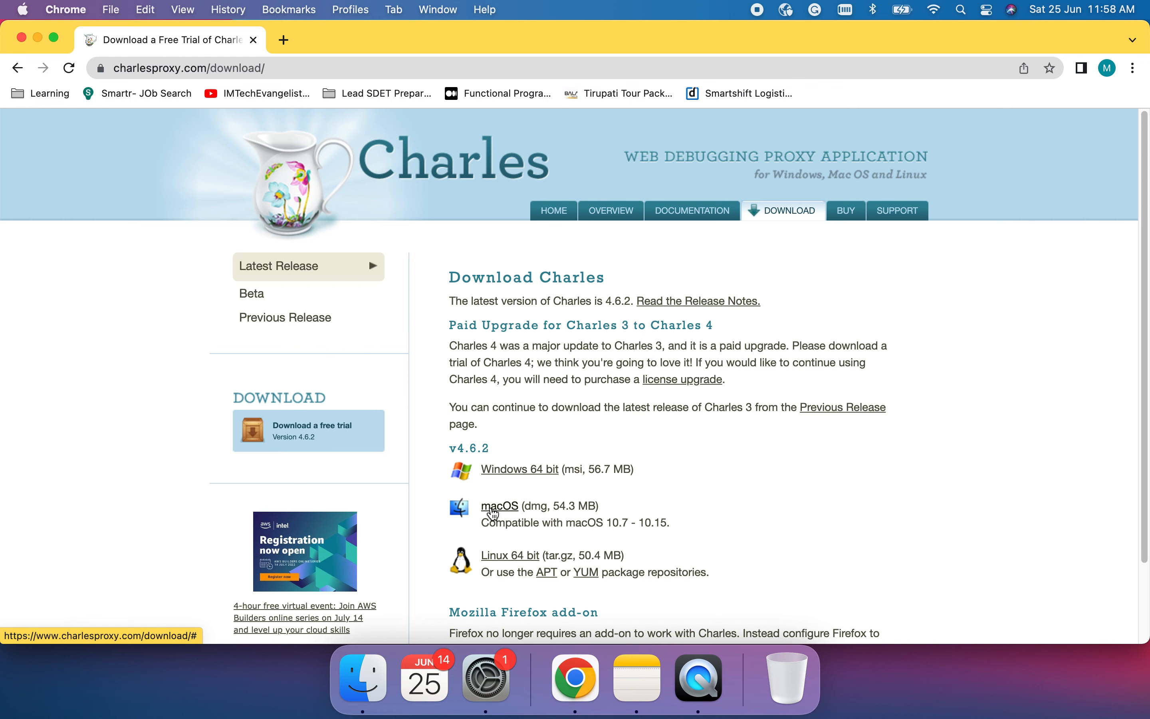
pyautogui.moveTo(585, 572)
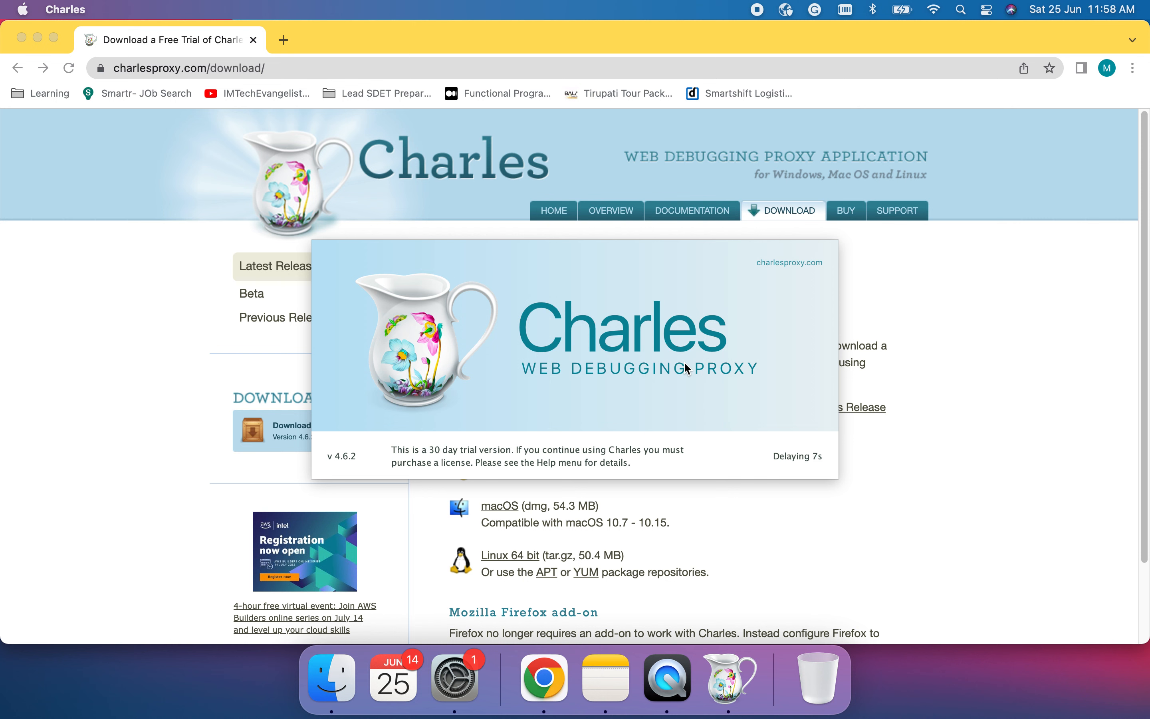
pyautogui.moveTo(719, 52)
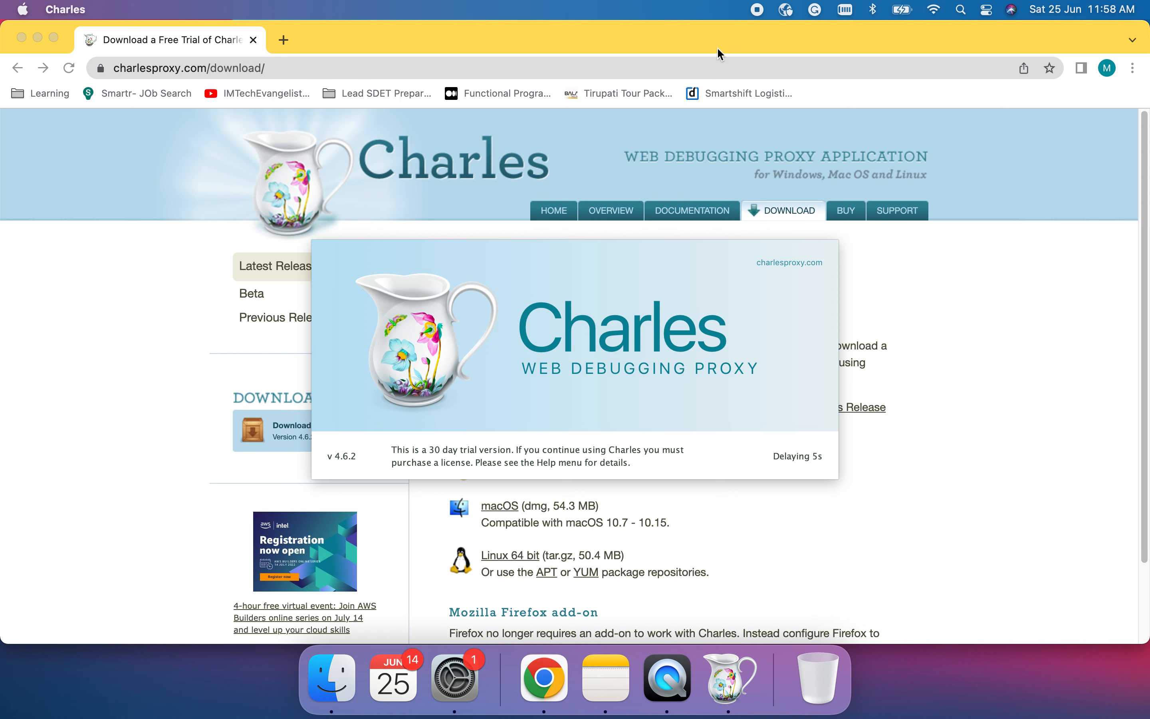
pyautogui.moveTo(884, 74)
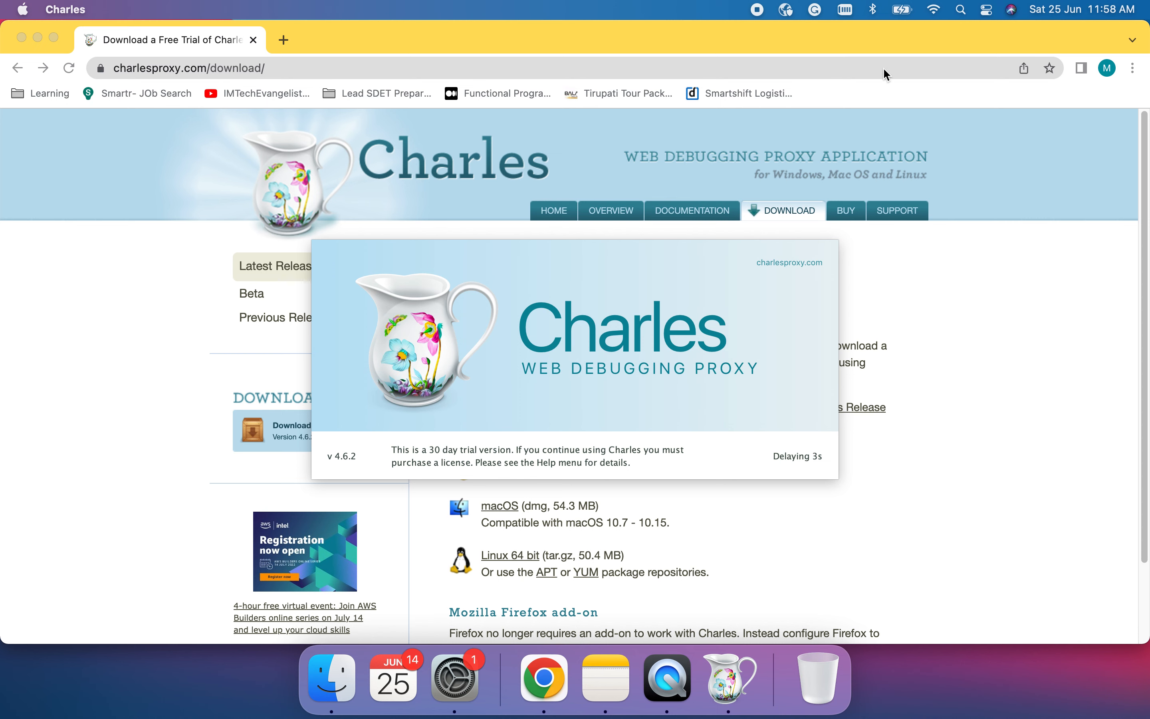
pyautogui.moveTo(936, 278)
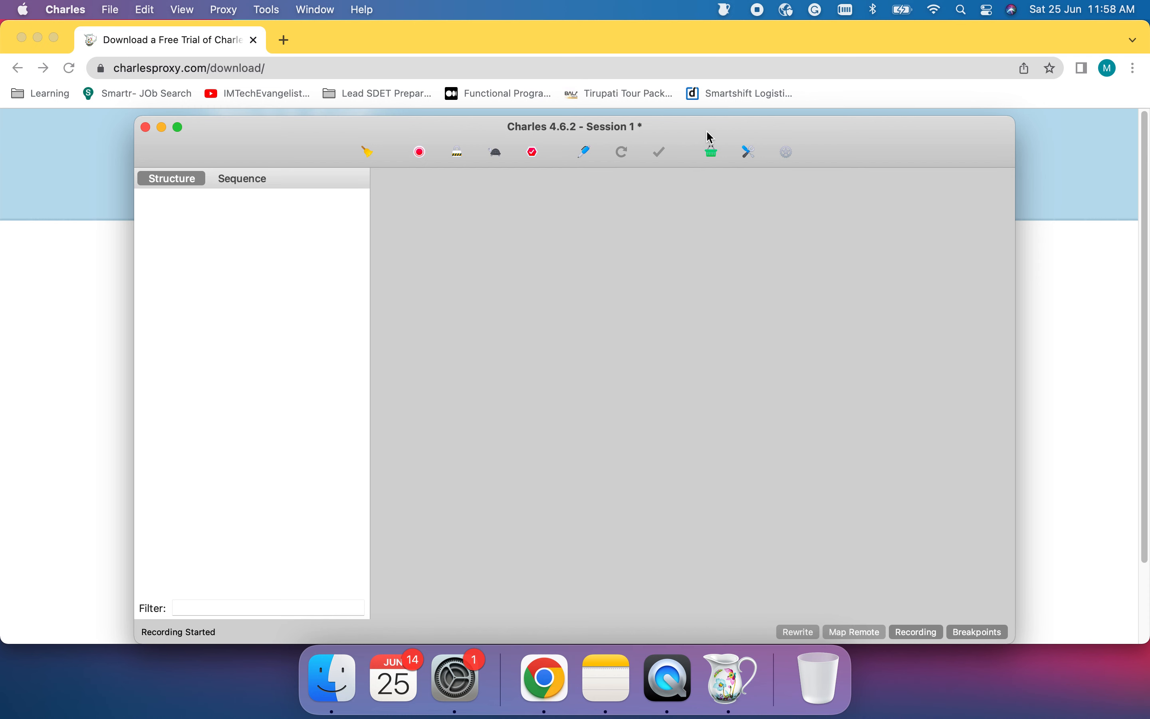
pyautogui.moveTo(709, 118)
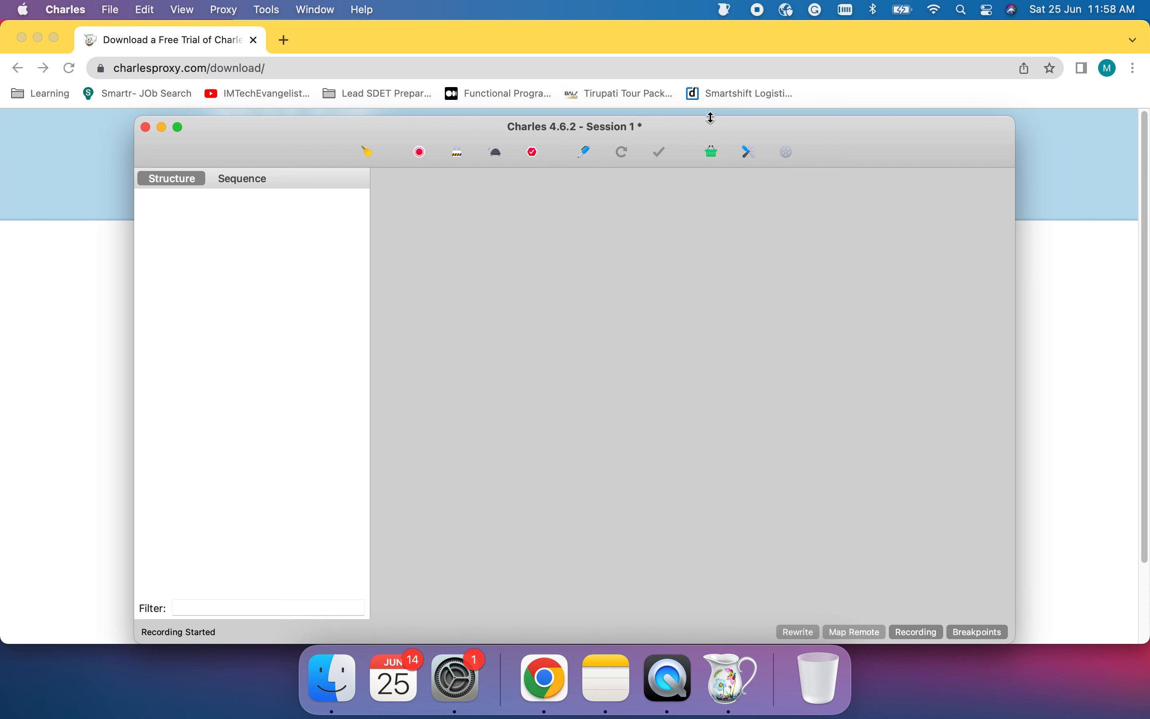
pyautogui.moveTo(650, 132)
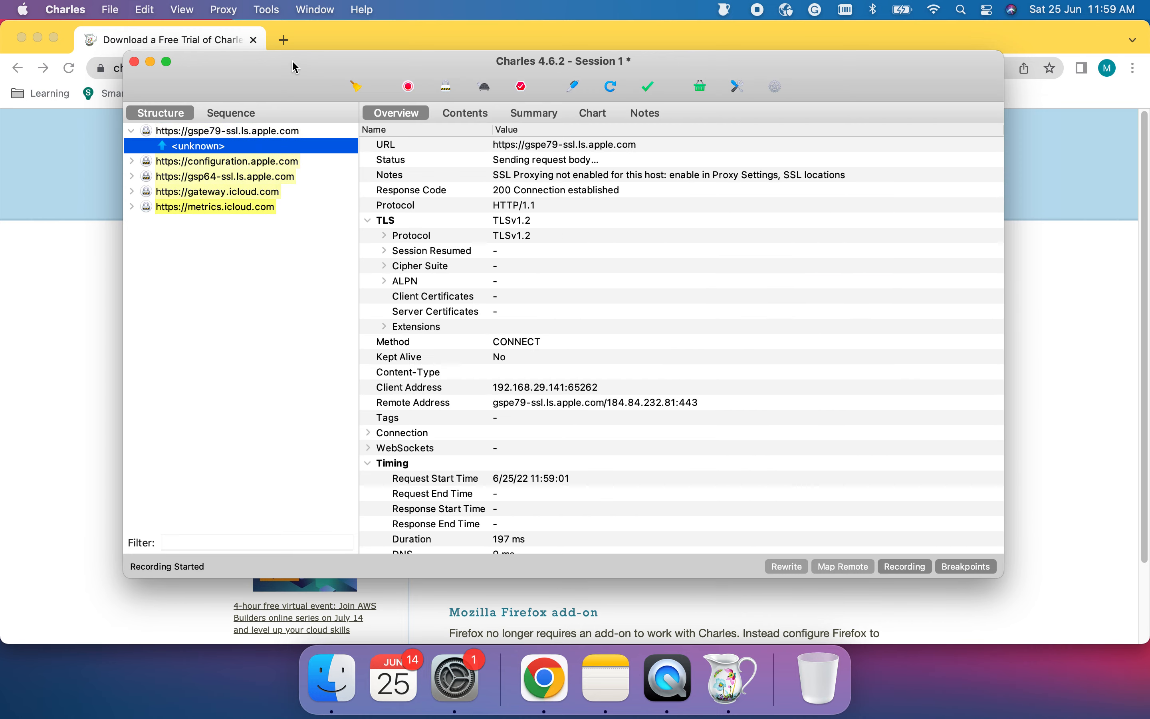
# - Reveal the Help menu's SSL Proxying certificate-installation options
pyautogui.click(361, 10)
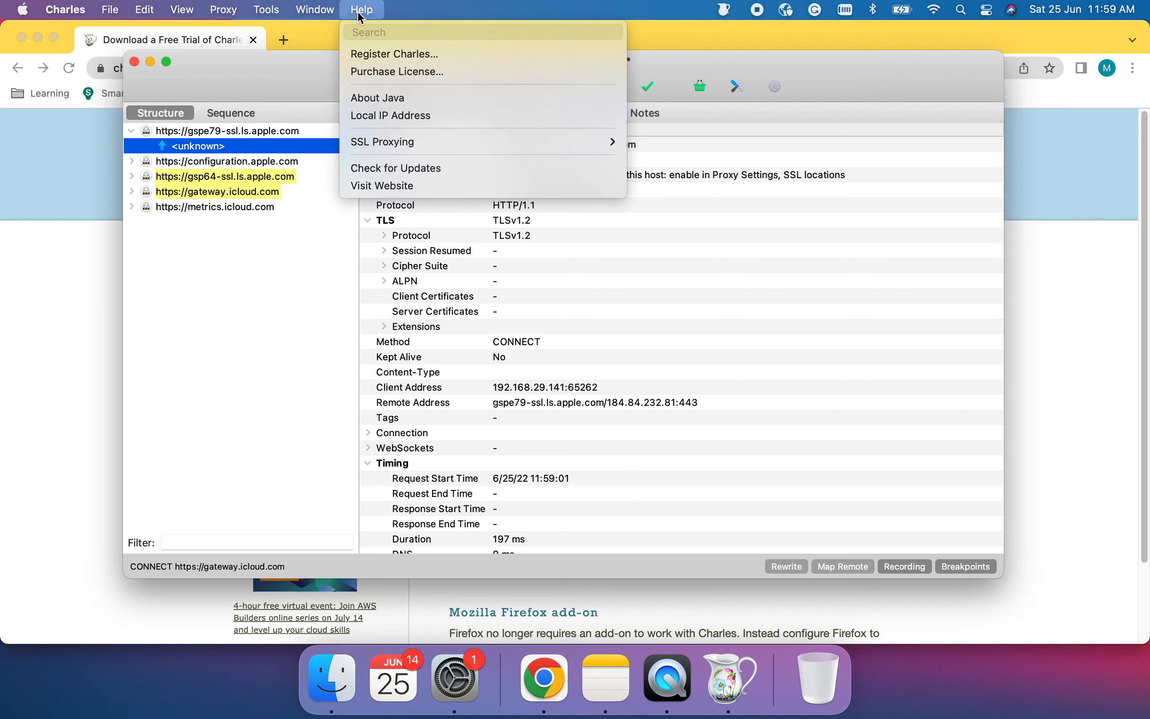
pyautogui.moveTo(381, 141)
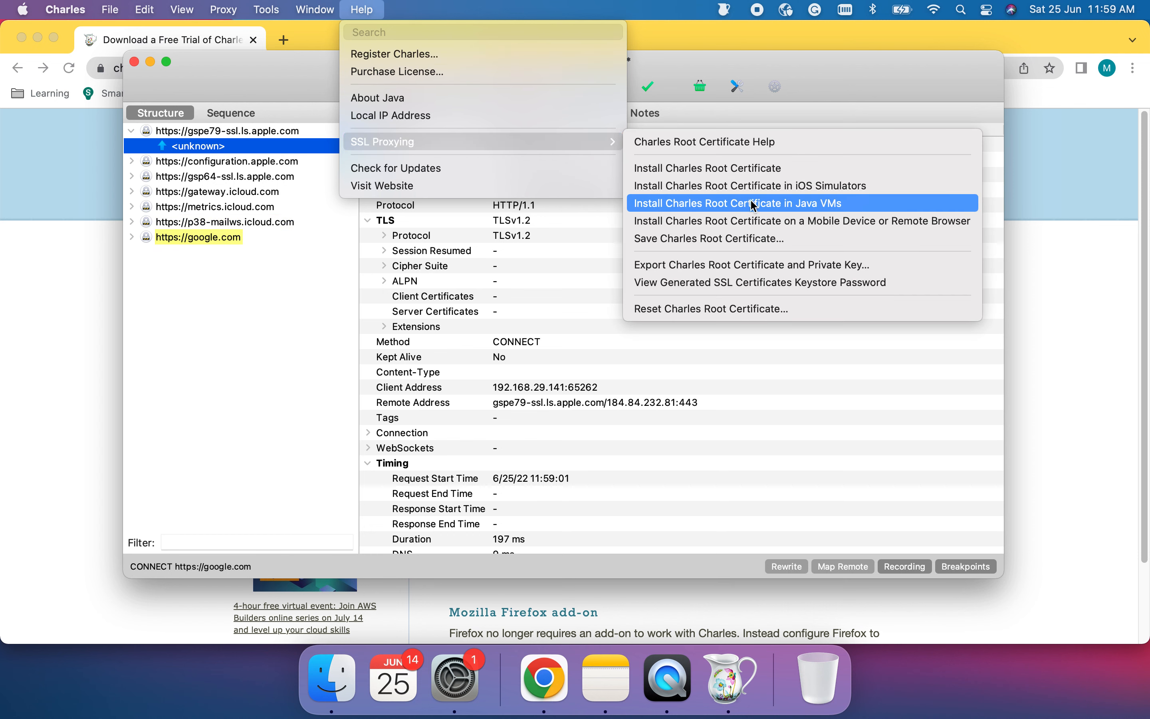
pyautogui.moveTo(801, 220)
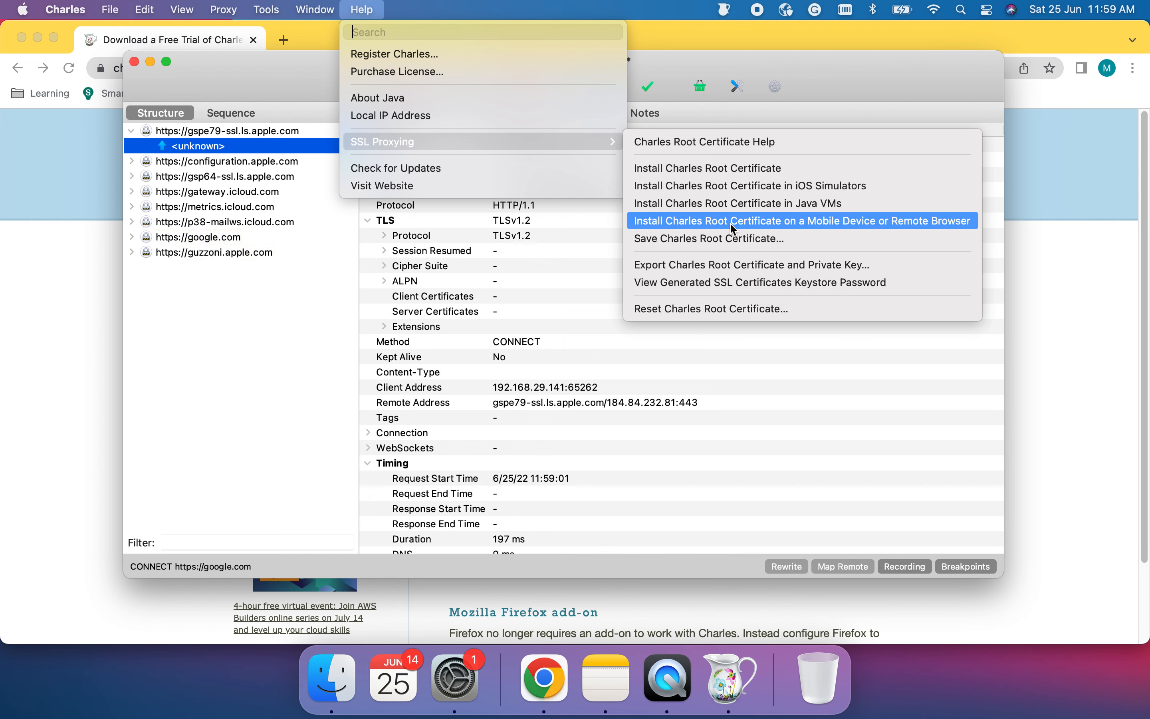
# - Show the mobile-device instructions with proxy 192.168.29.227:8888 and the chls.pro/ssl certificate link
pyautogui.click(802, 220)
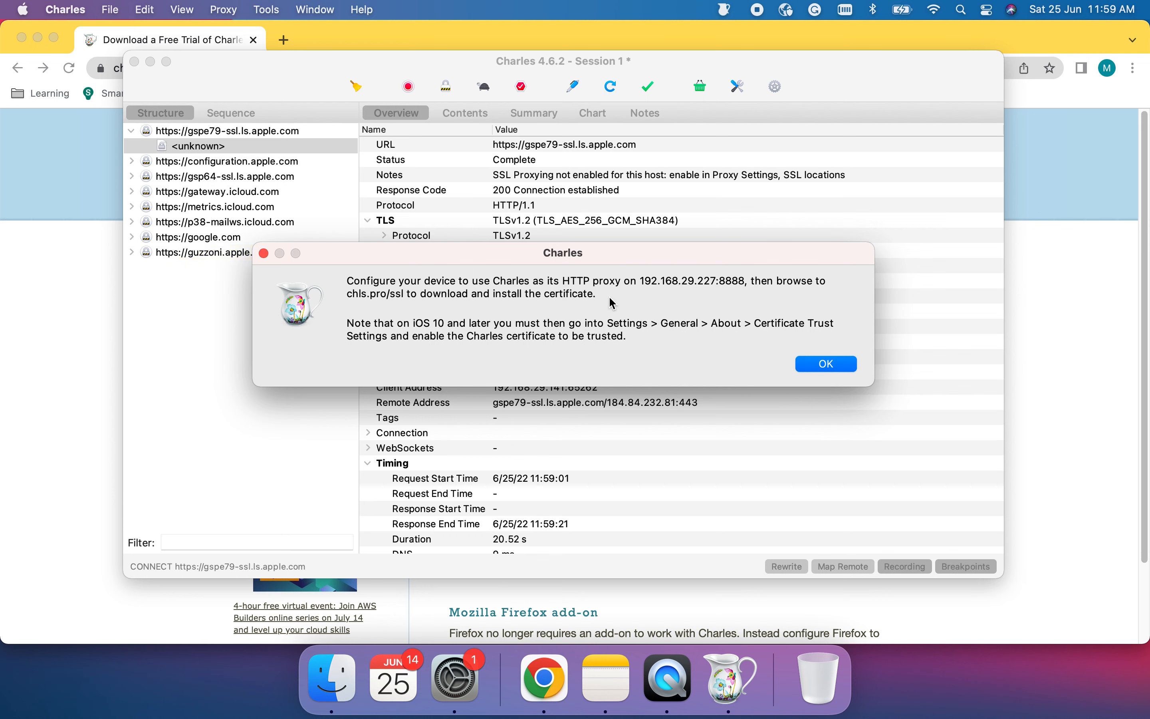
pyautogui.moveTo(603, 297)
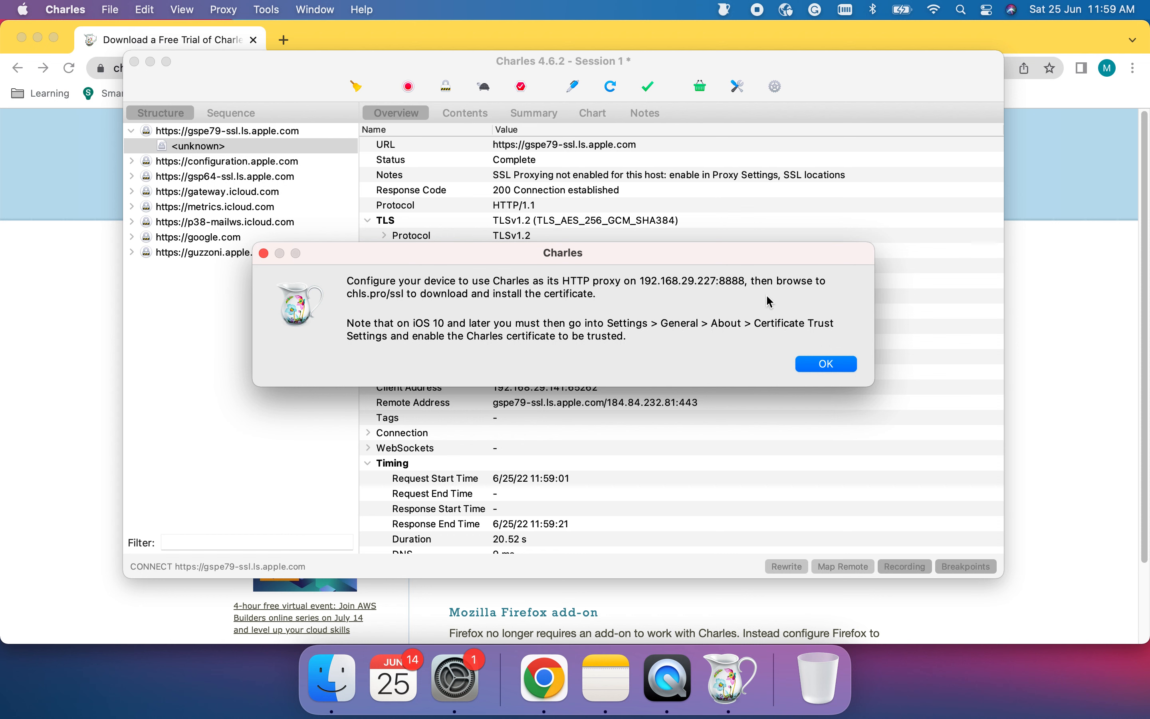
pyautogui.click(197, 237)
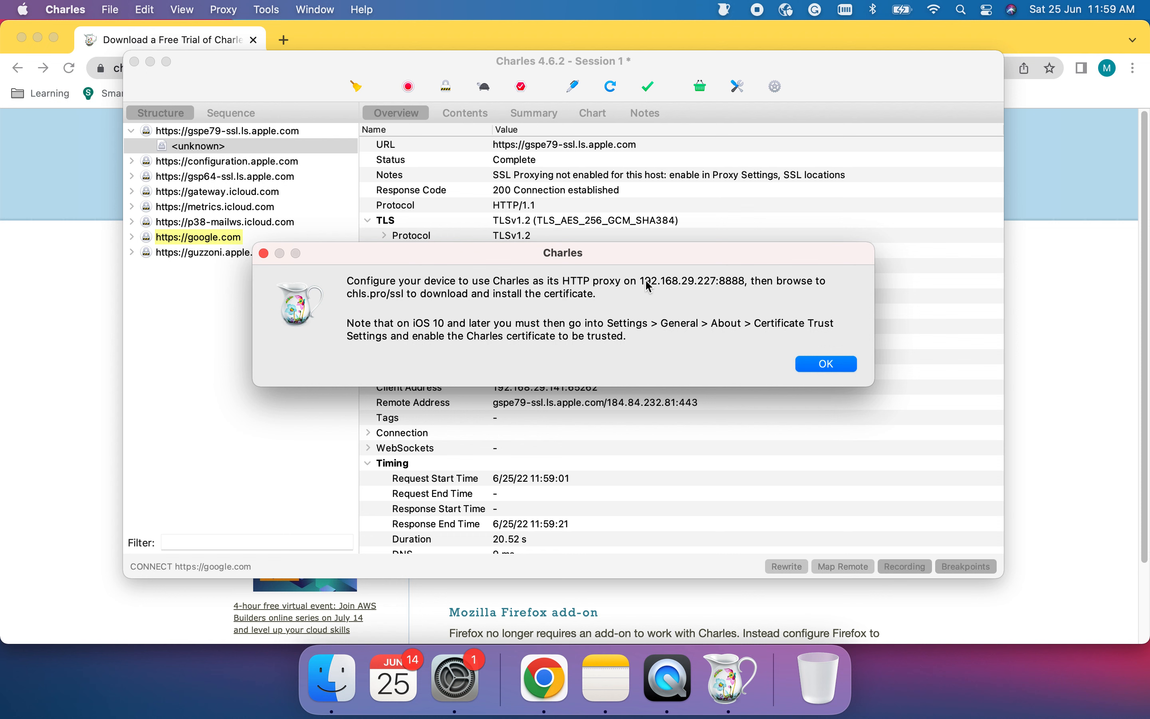
pyautogui.moveTo(741, 292)
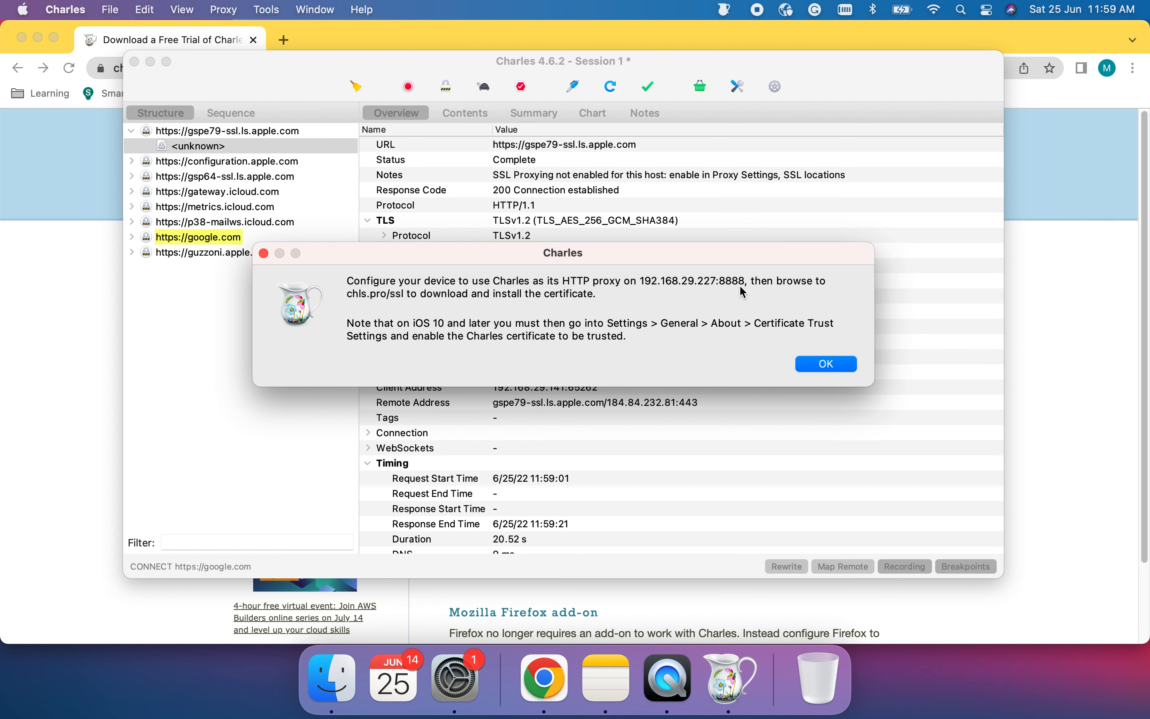
pyautogui.click(226, 160)
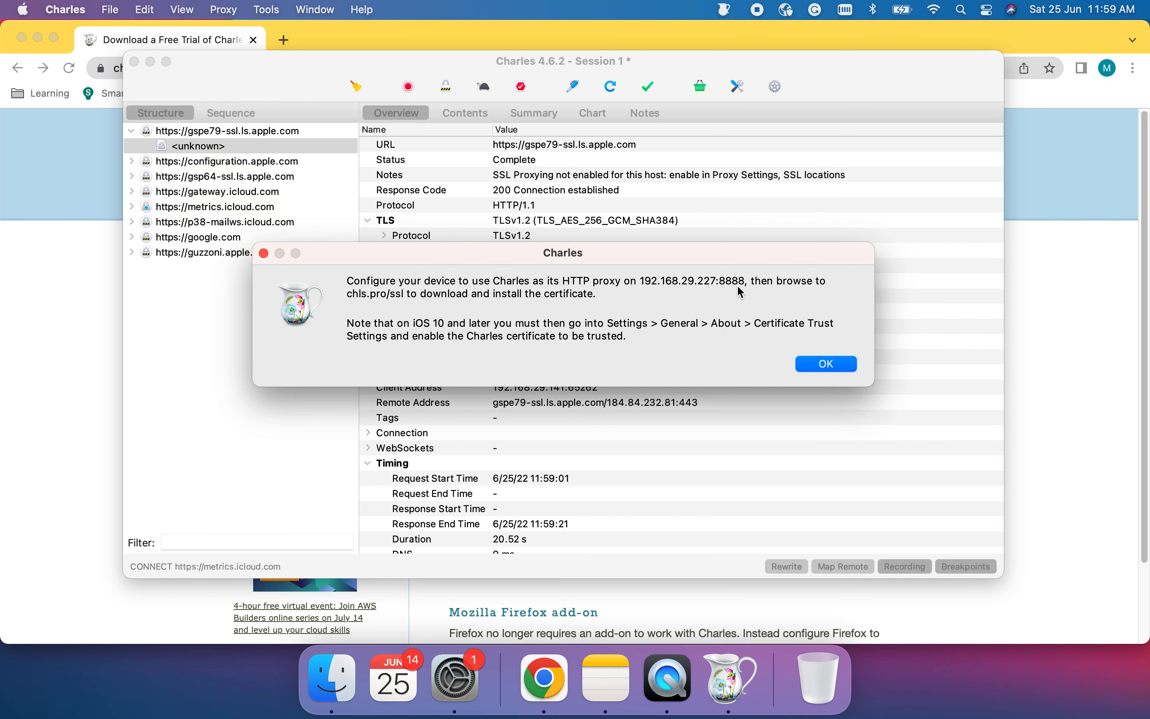
pyautogui.moveTo(744, 294)
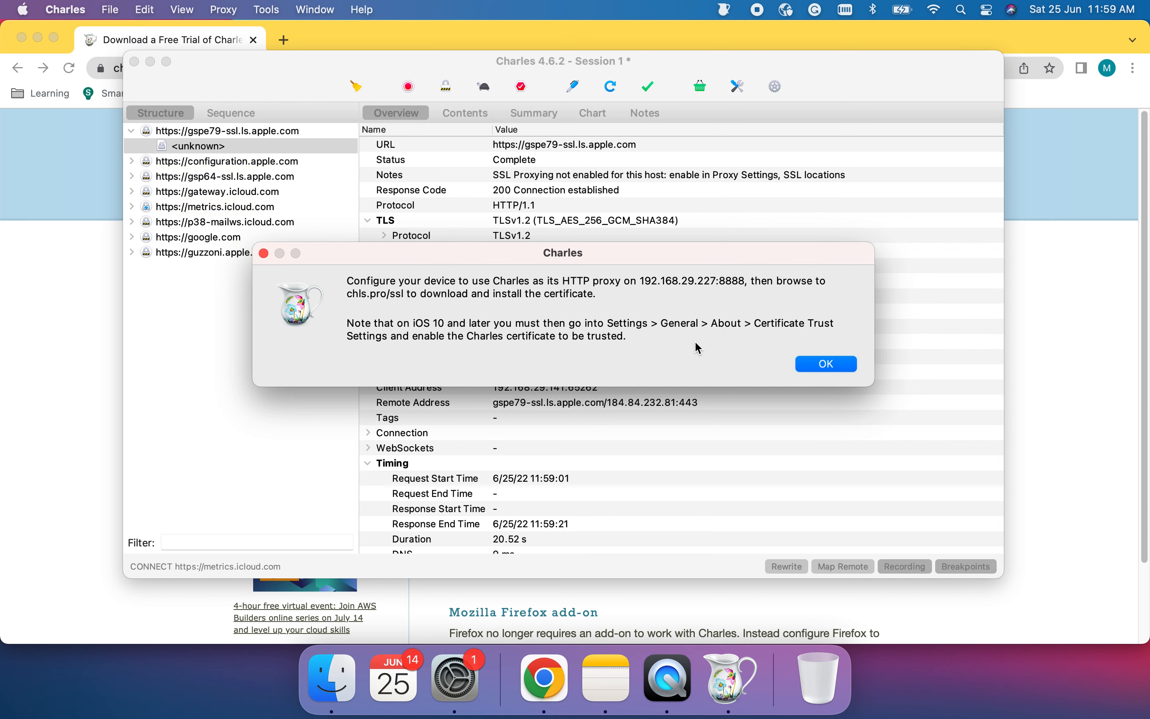
pyautogui.moveTo(672, 349)
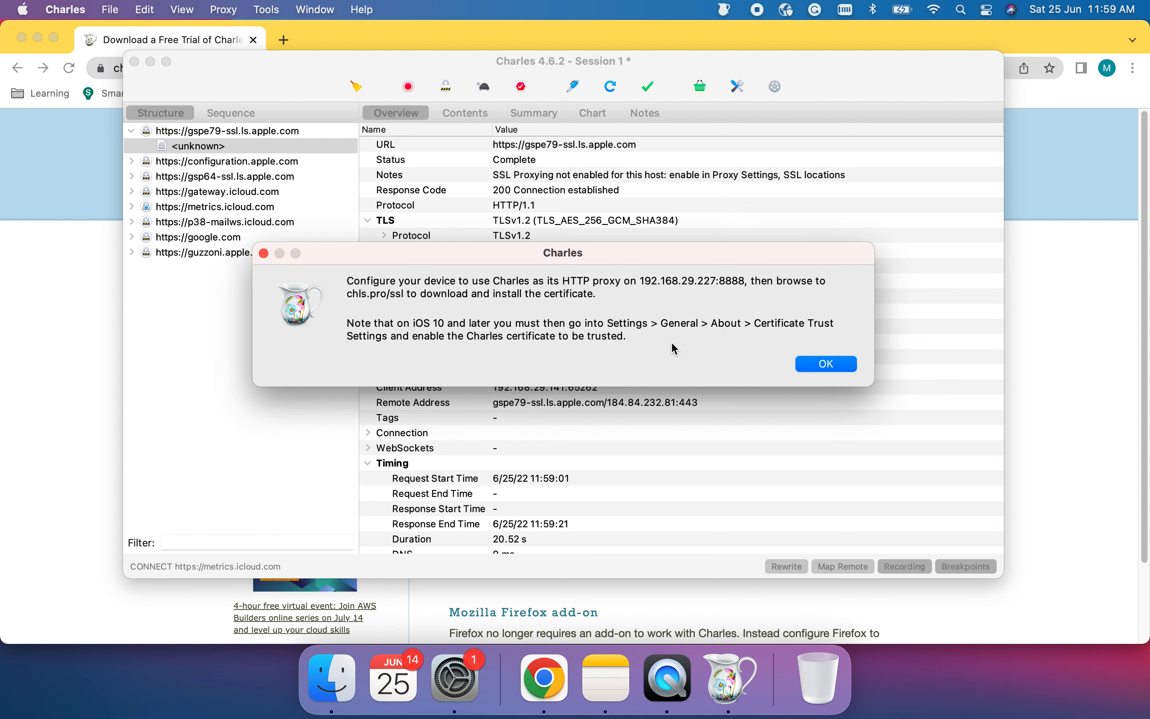
pyautogui.click(198, 237)
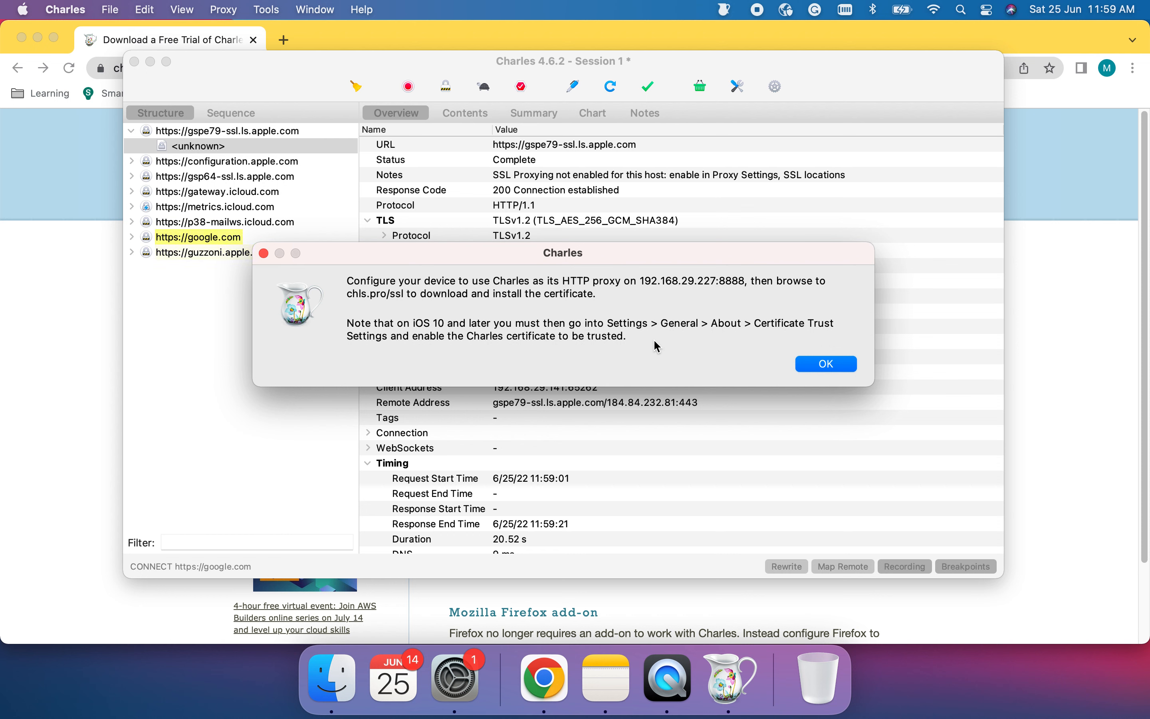
pyautogui.click(203, 253)
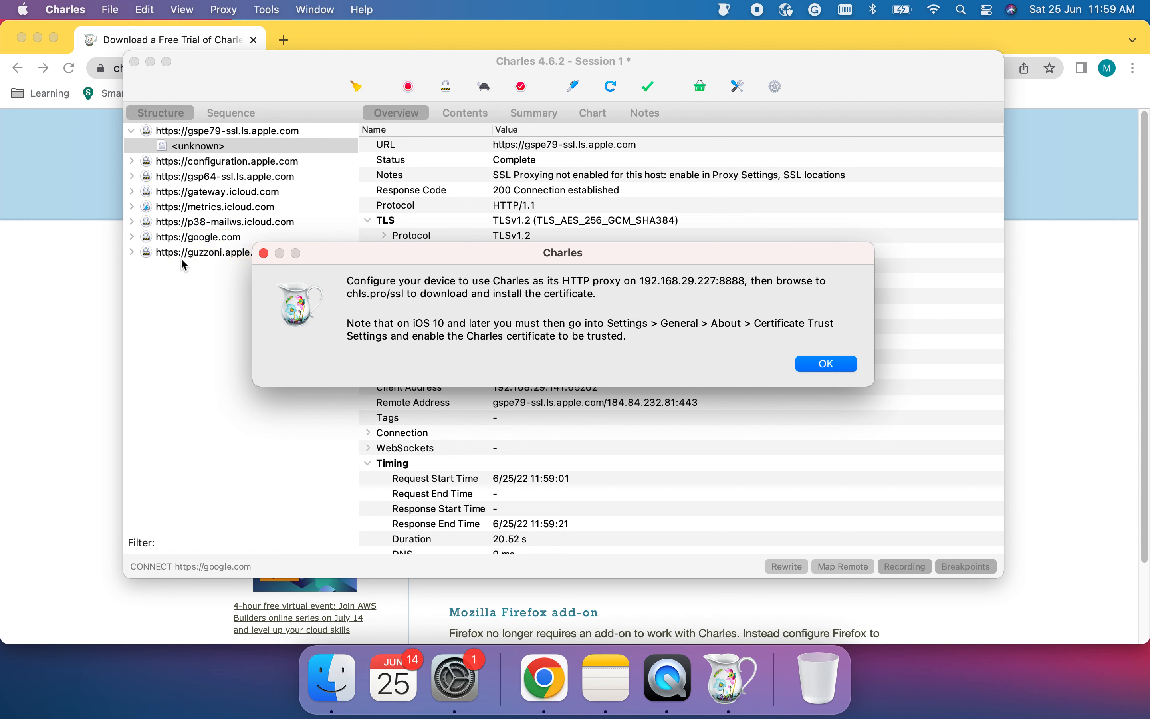
pyautogui.moveTo(208, 238)
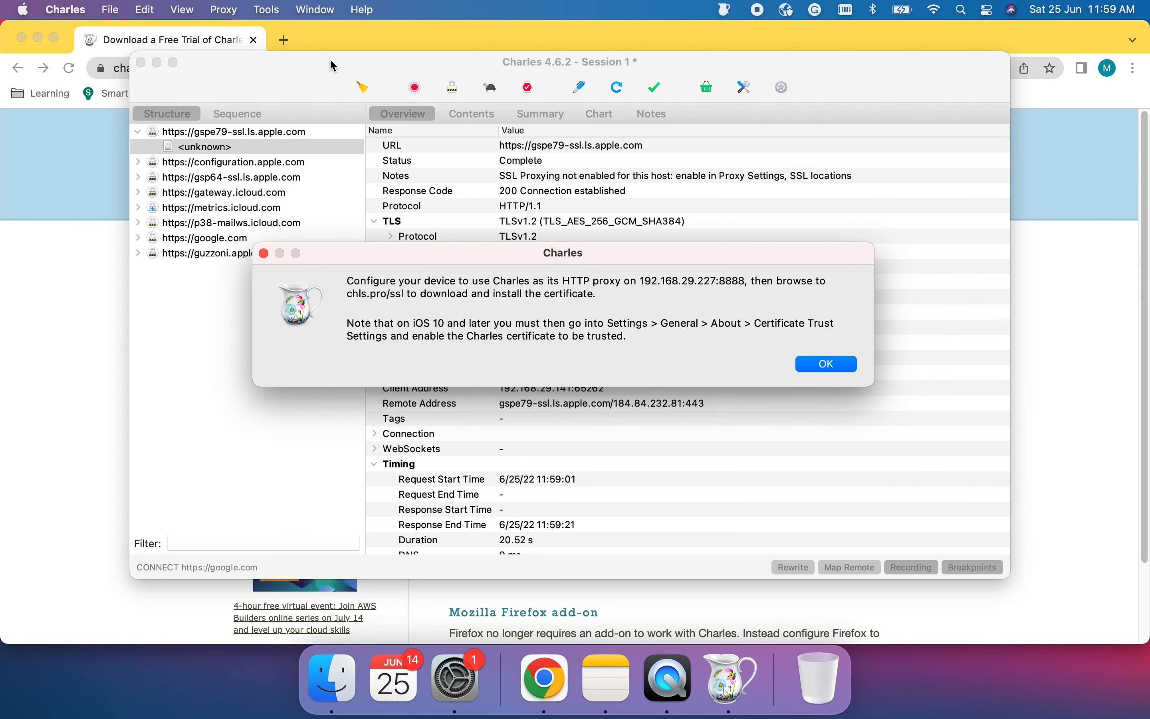
pyautogui.moveTo(204, 260)
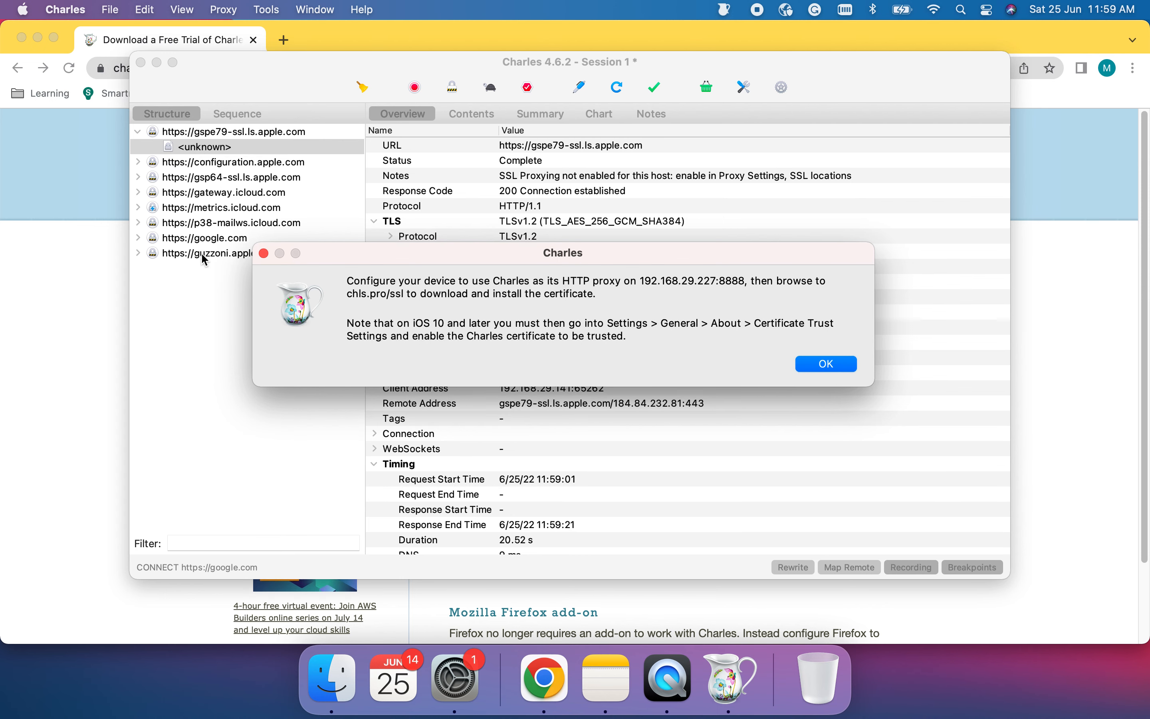
pyautogui.moveTo(291, 451)
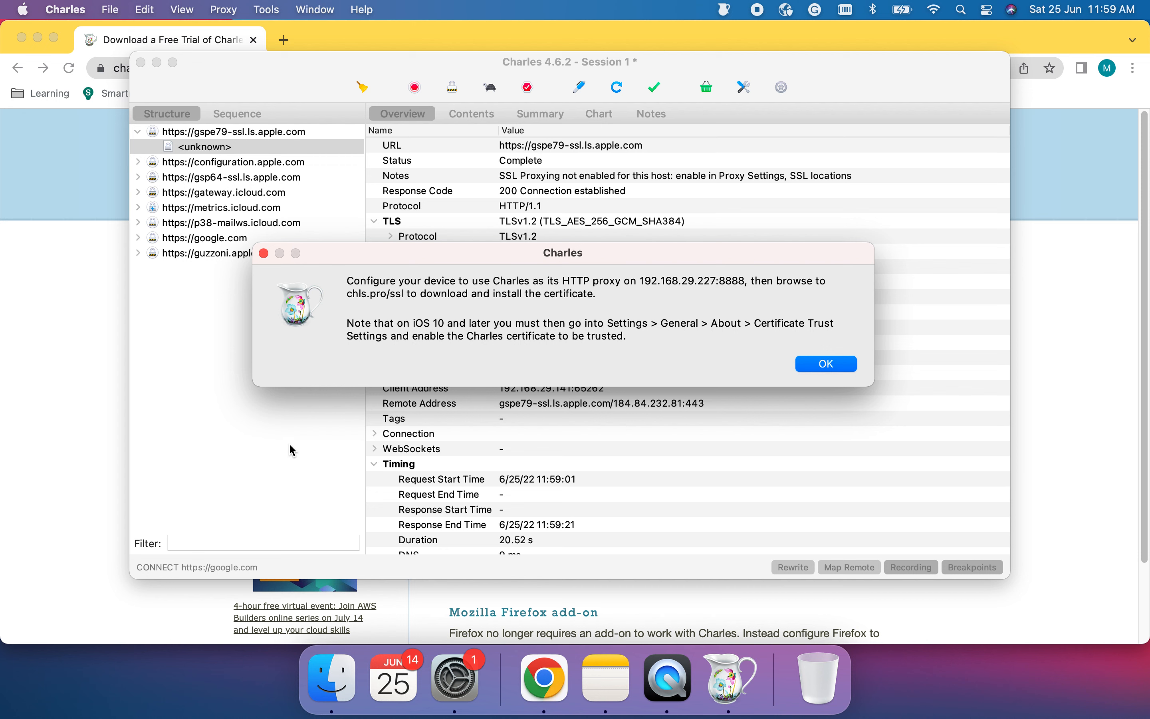
pyautogui.moveTo(284, 443)
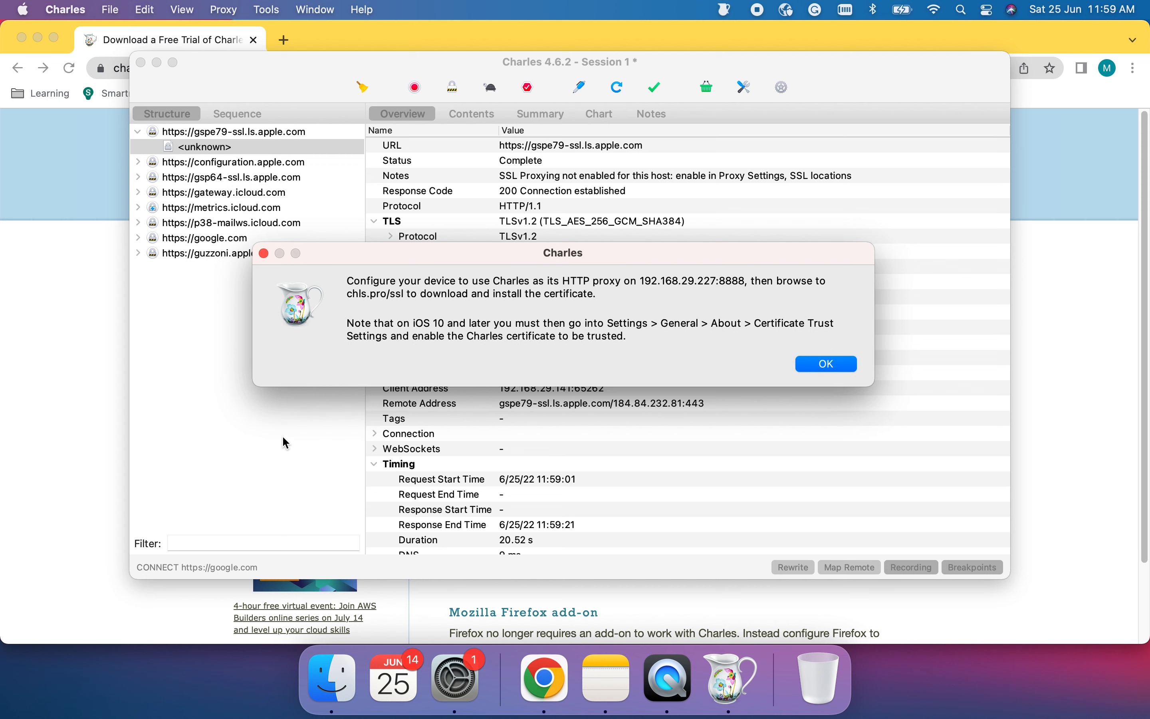
pyautogui.moveTo(287, 432)
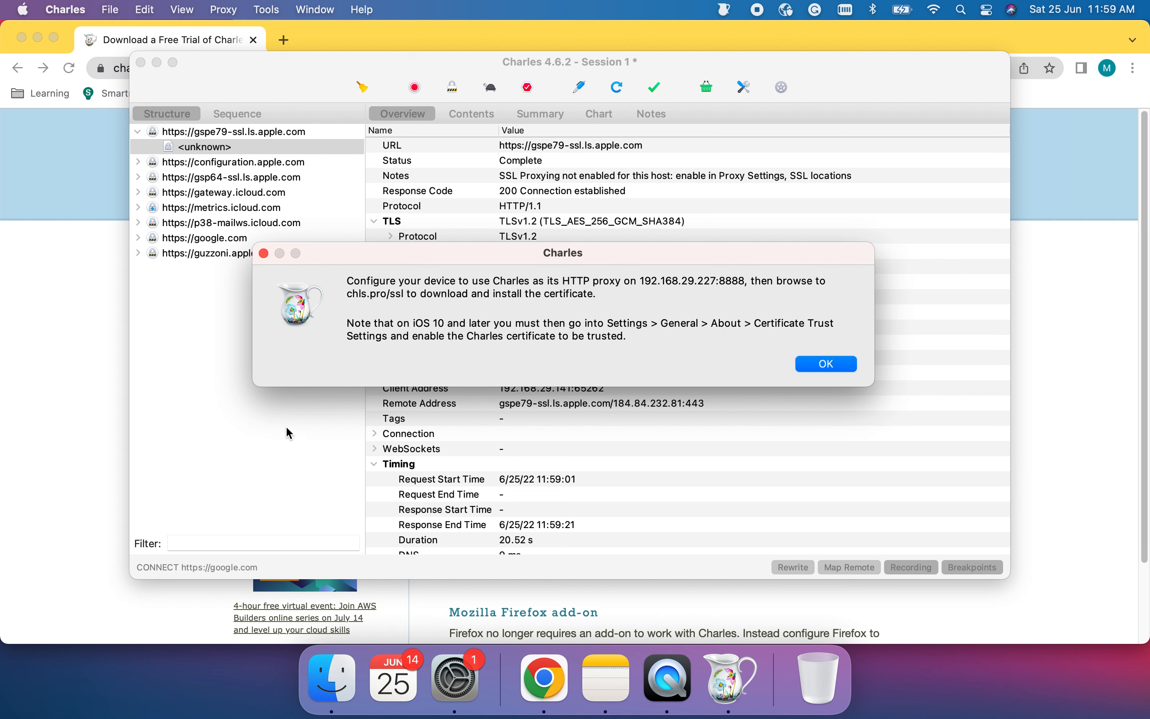